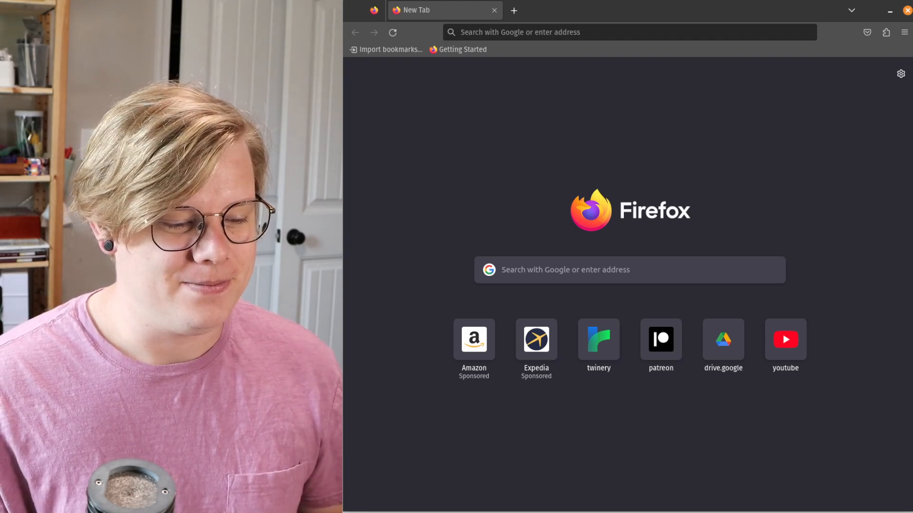
mouse_move(603, 32)
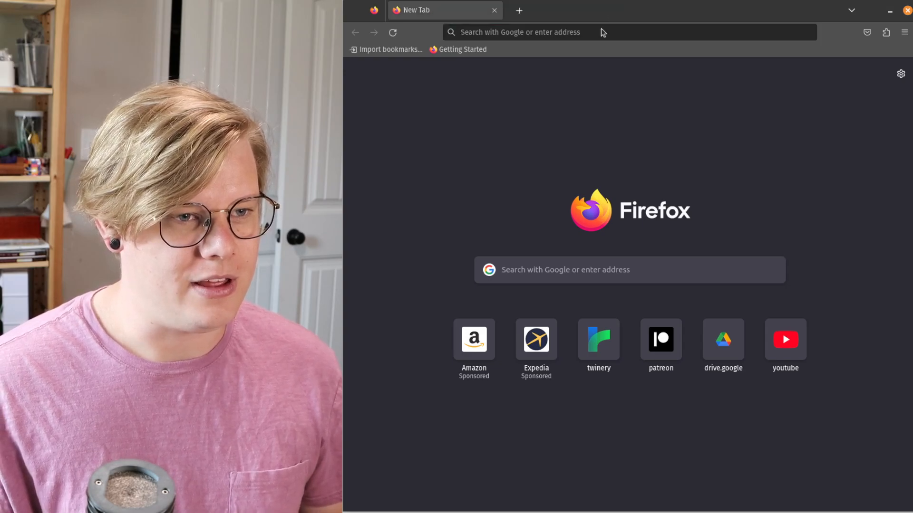
Step: Load the Twine project website, twinery.org, from the Firefox new tab page
left_click(598, 340)
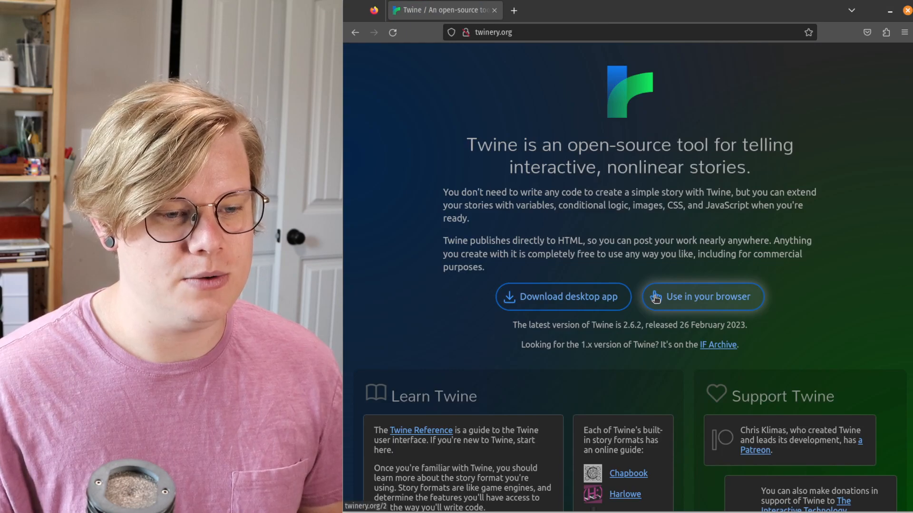
Step: Launch Twine's browser version and skip its welcome introduction to reach the empty library
left_click(702, 297)
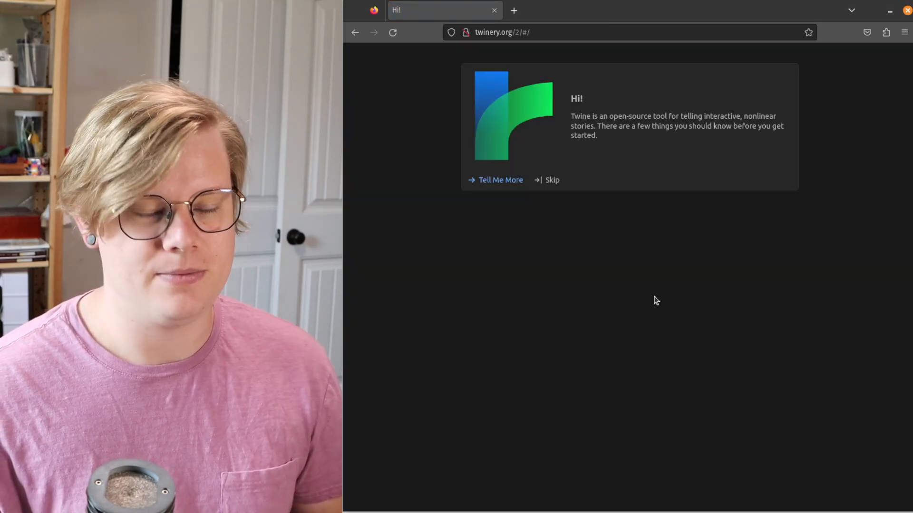
mouse_move(627, 269)
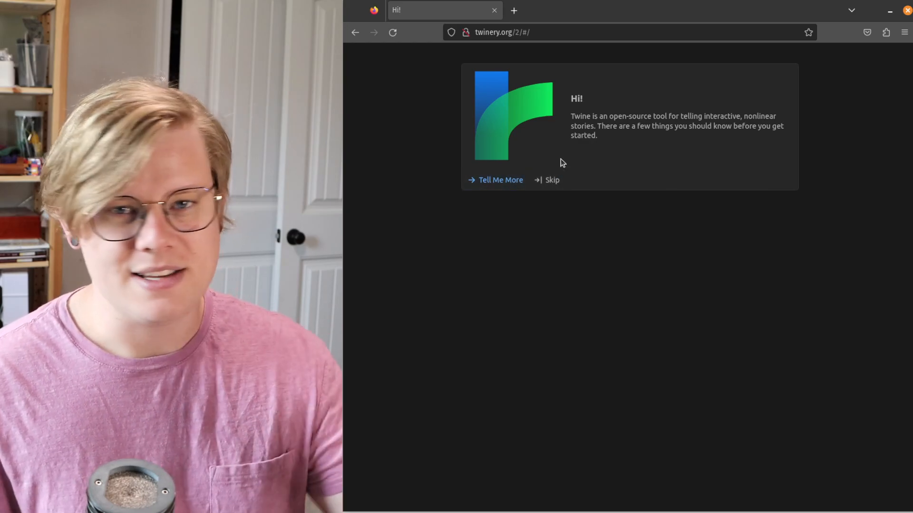
mouse_move(552, 180)
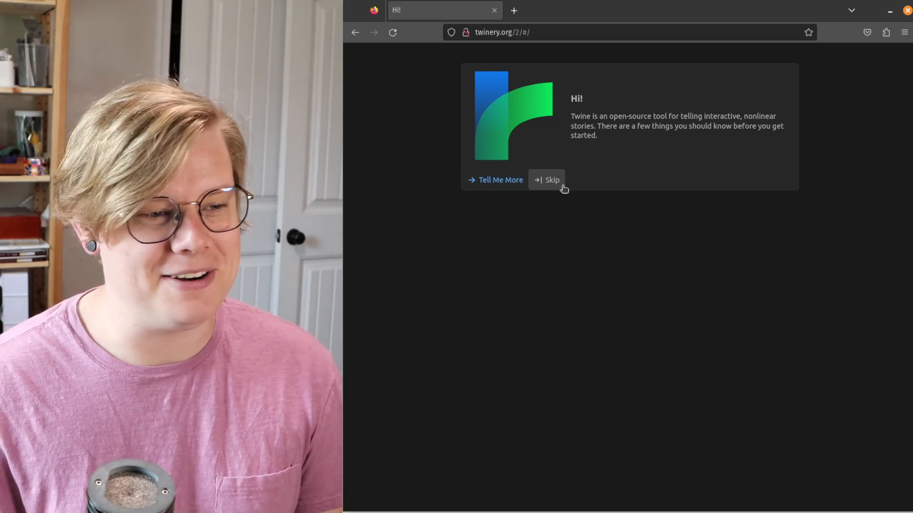
left_click(546, 180)
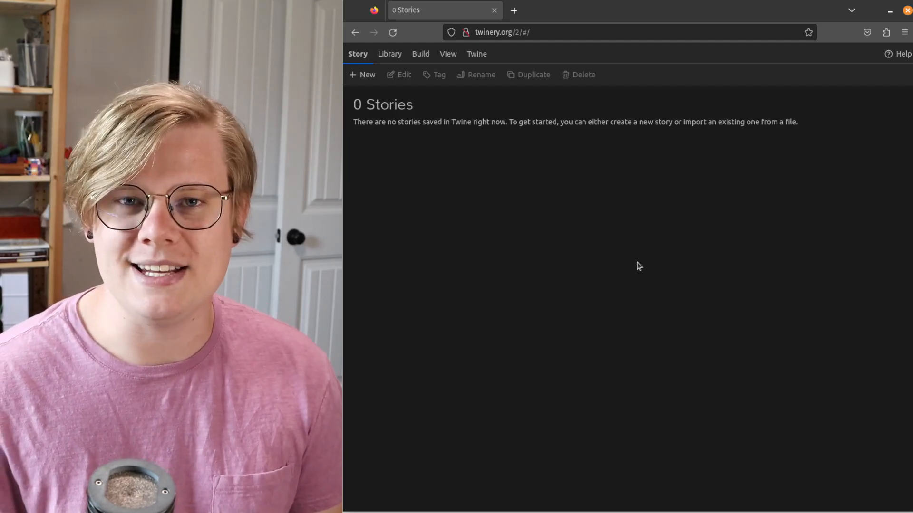
mouse_move(634, 112)
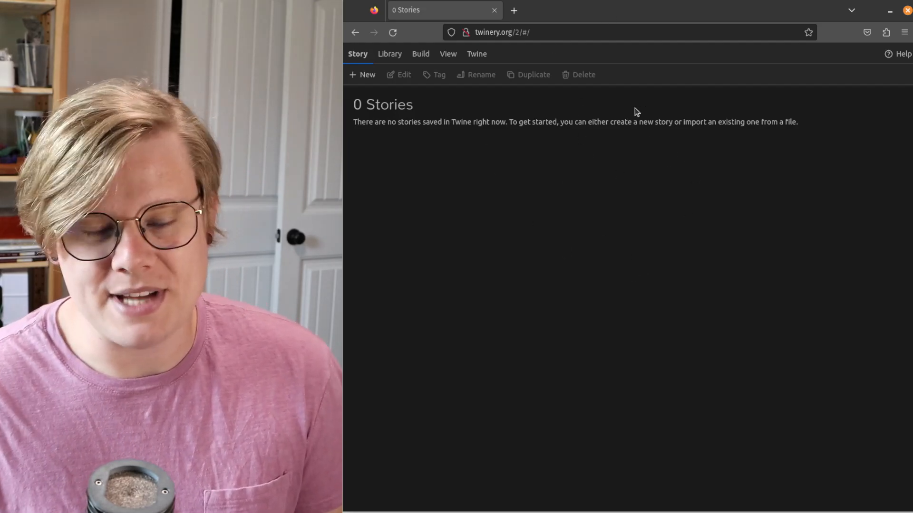
Step: Load the hosted Twine copy at codeva-curriculum.github.io/twine from the address bar
type("codeva-curriculum.github")
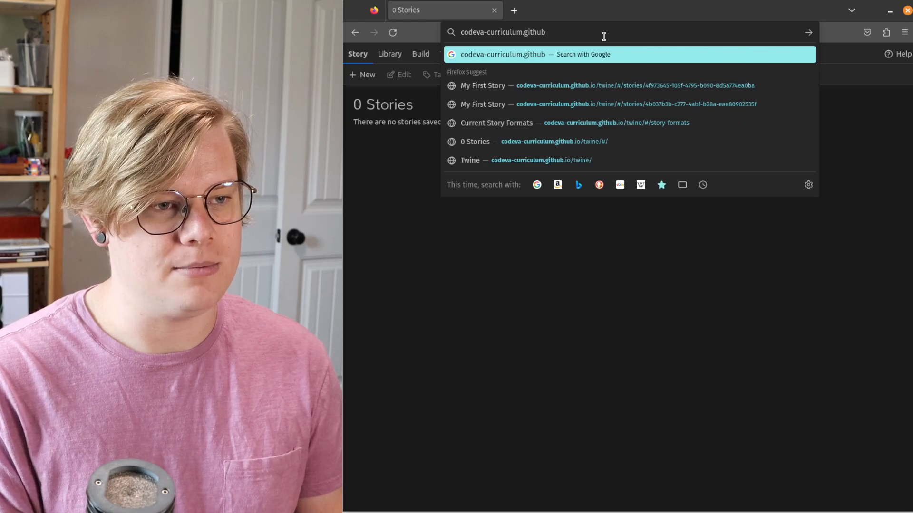
type(".io/twine/#/")
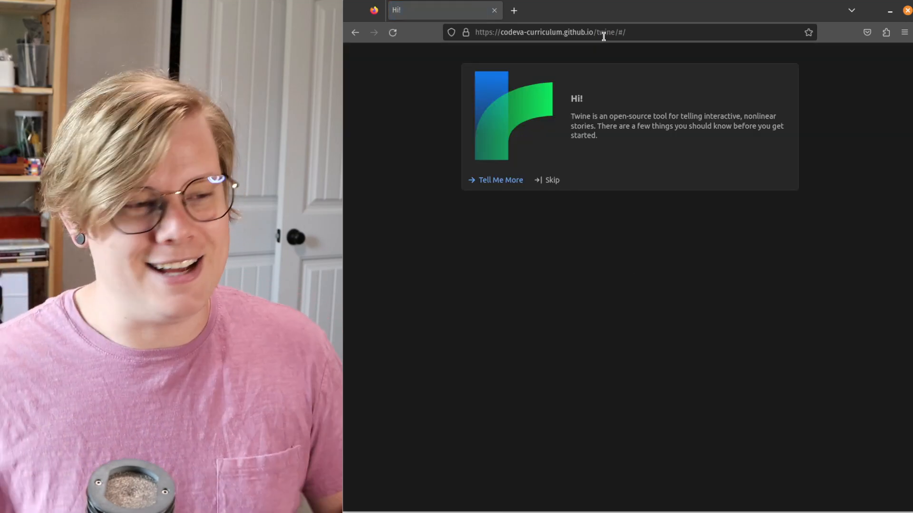
Step: Skip the welcome intro and bring up the Twine menu over the empty library
left_click(552, 180)
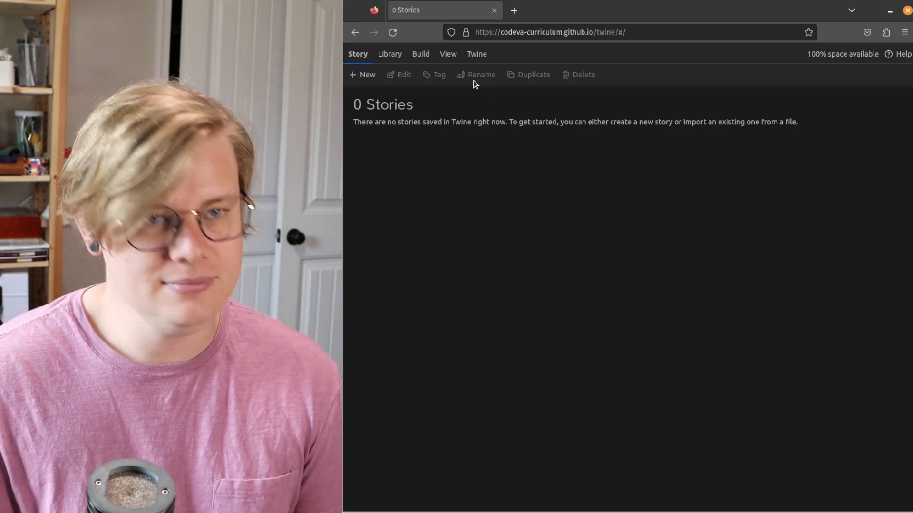
left_click(477, 53)
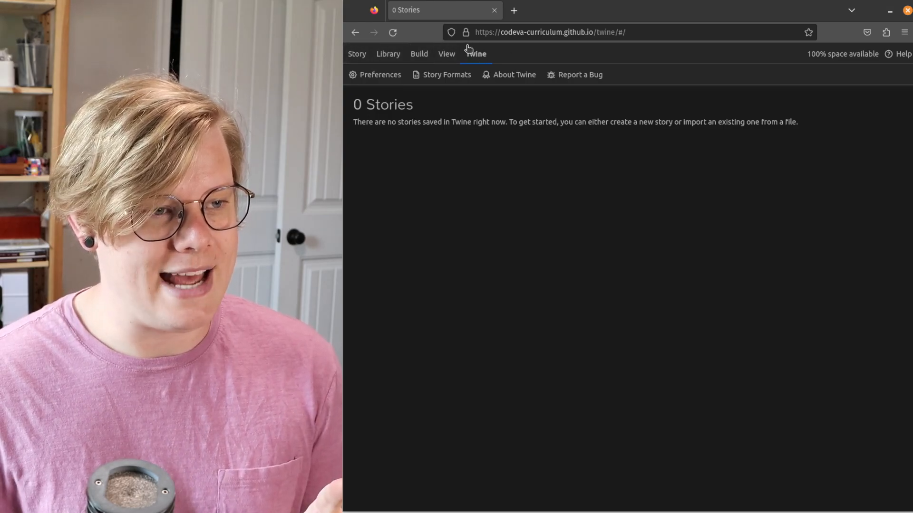
Step: In Story Formats, make Chapbook 1.2.3 the default story format
left_click(447, 75)
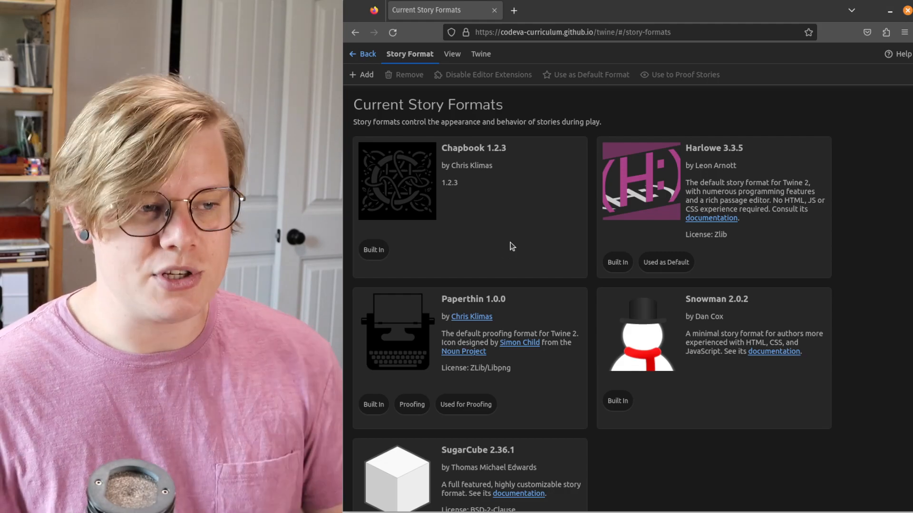
left_click(469, 207)
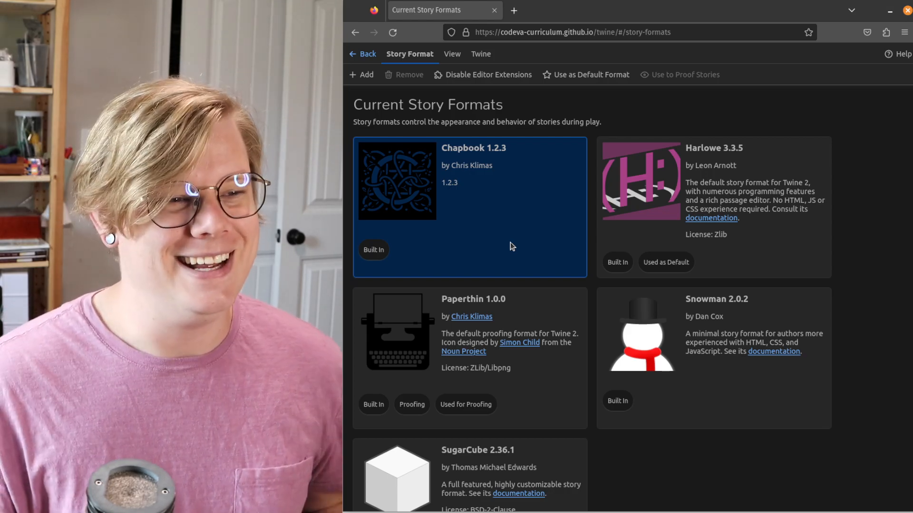
mouse_move(565, 82)
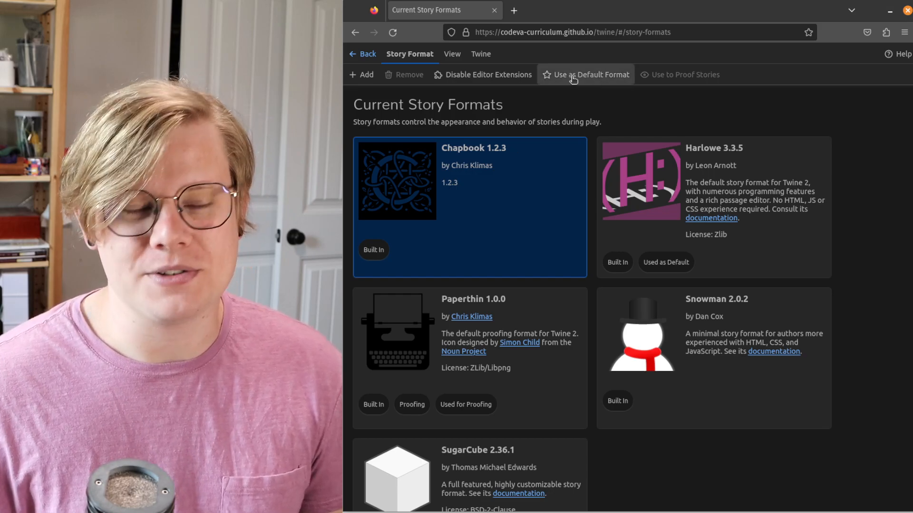
left_click(585, 74)
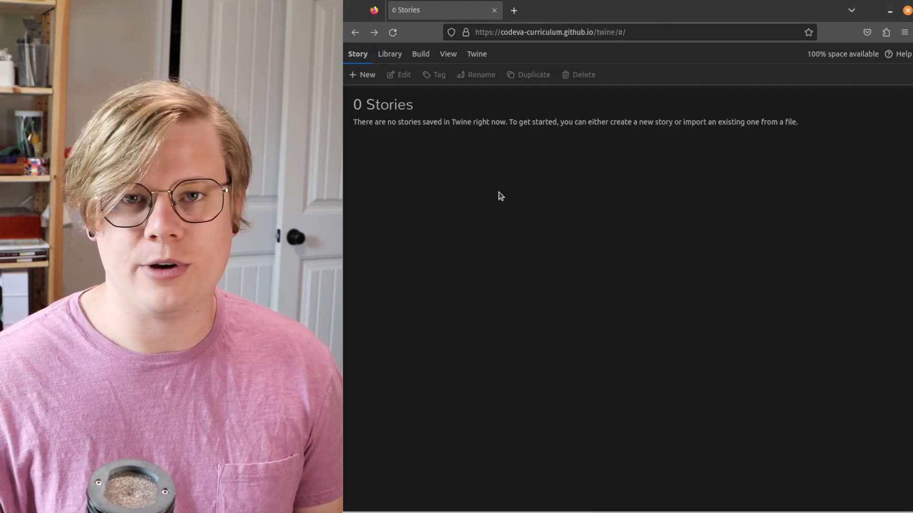
Step: Create a new story named 'My First Story' and return to the library
left_click(362, 74)
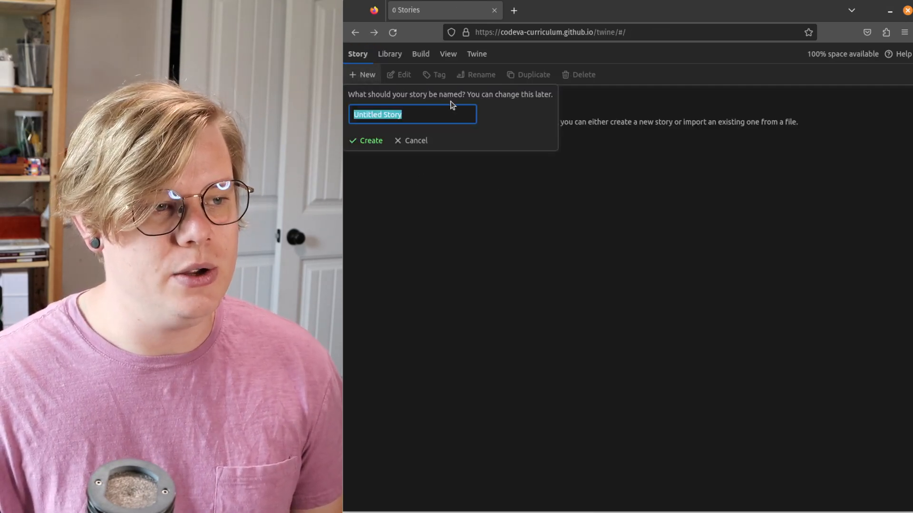
type("My First")
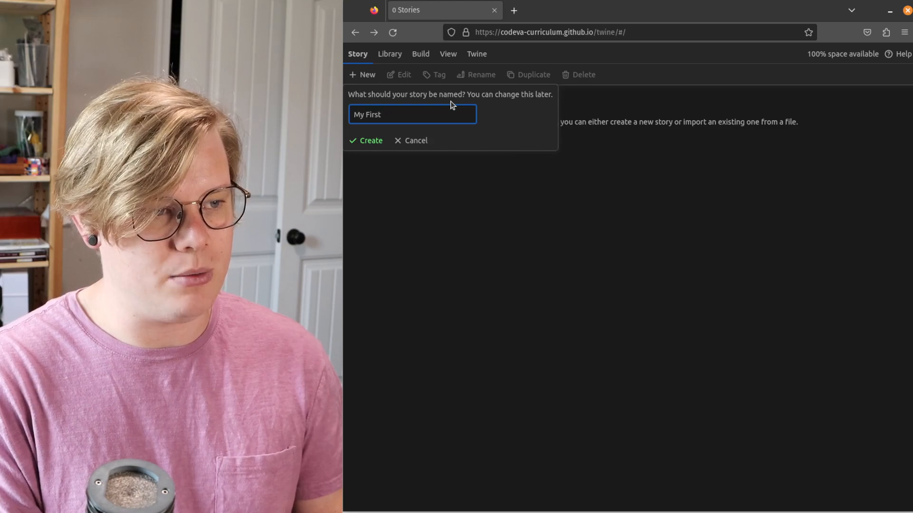
left_click(366, 141)
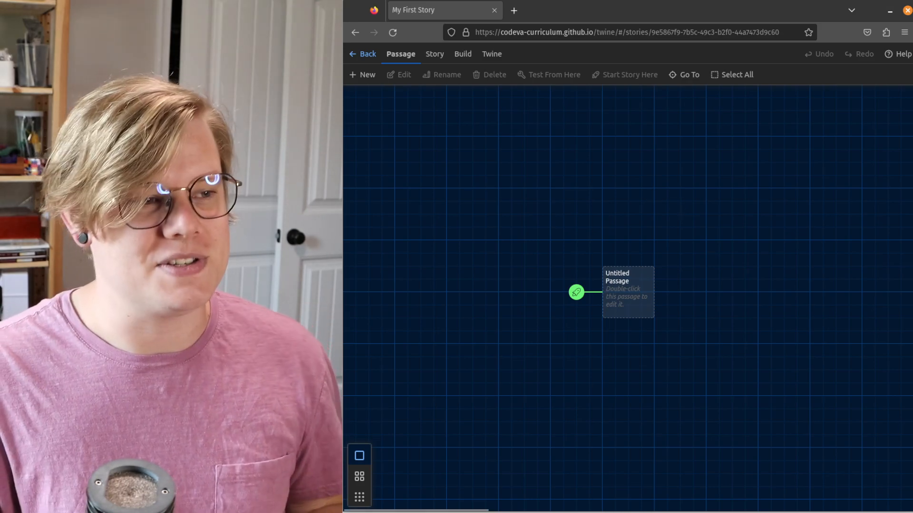
left_click(362, 53)
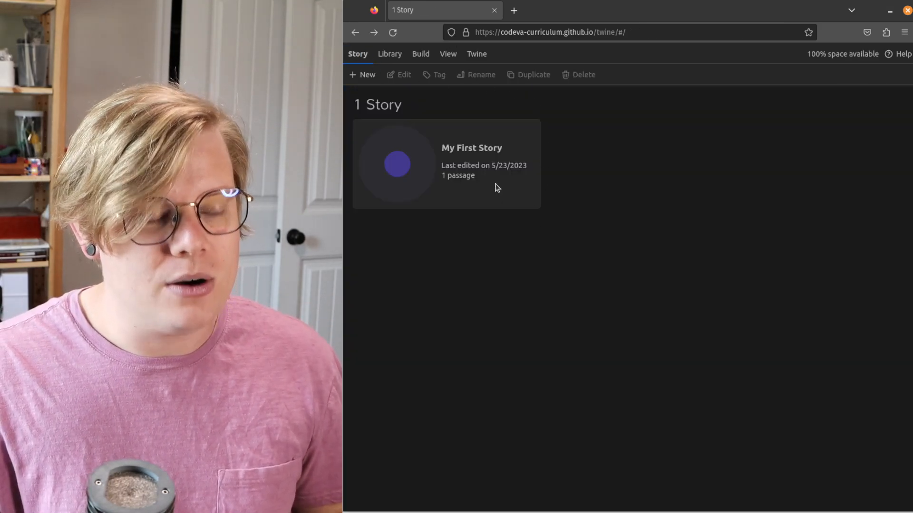
Step: Delete 'My First Story', create a new story 'Lorem ipsum', and return to the library
left_click(445, 162)
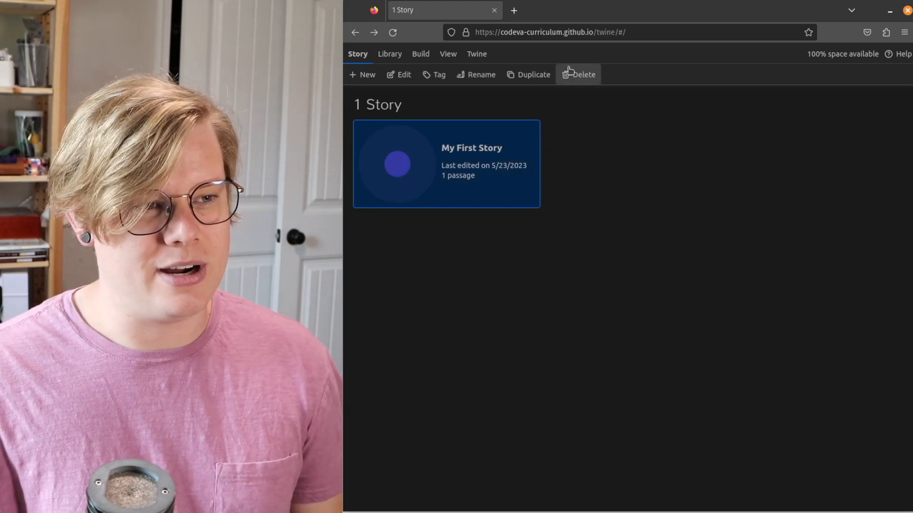
left_click(582, 74)
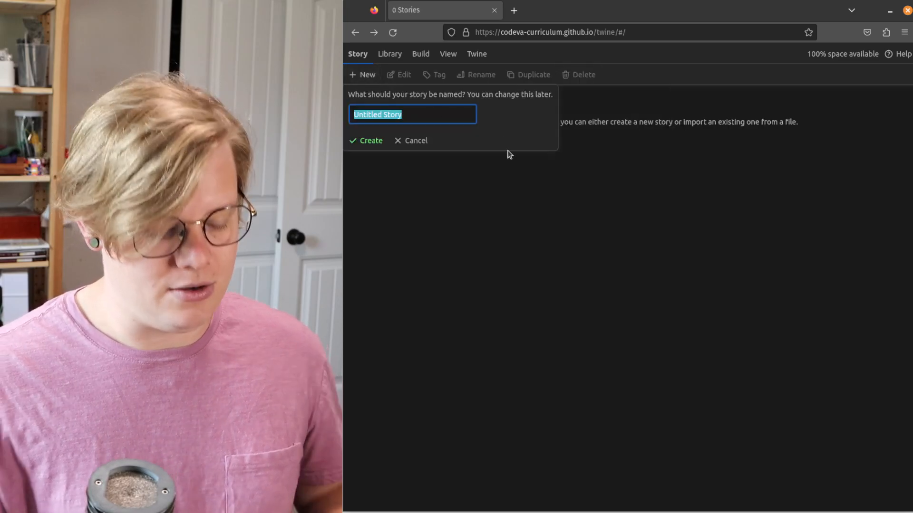
type("Lorem ipsu")
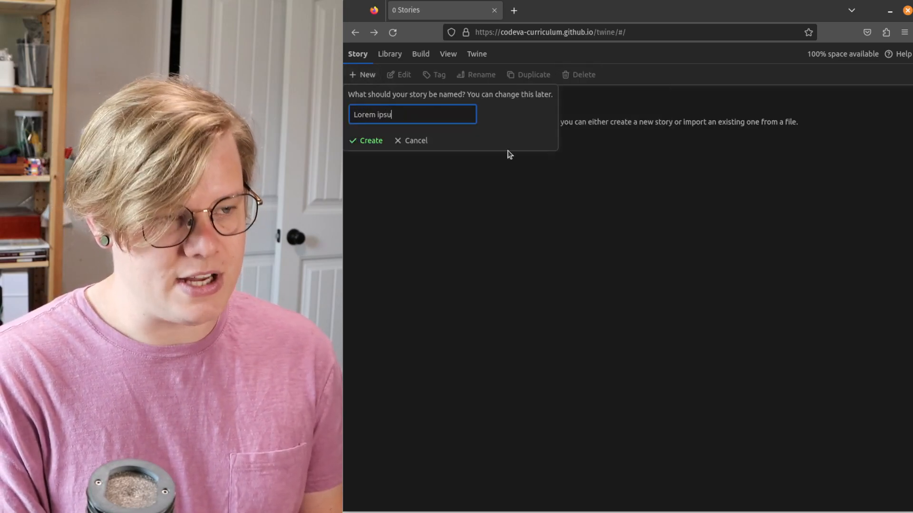
left_click(365, 140)
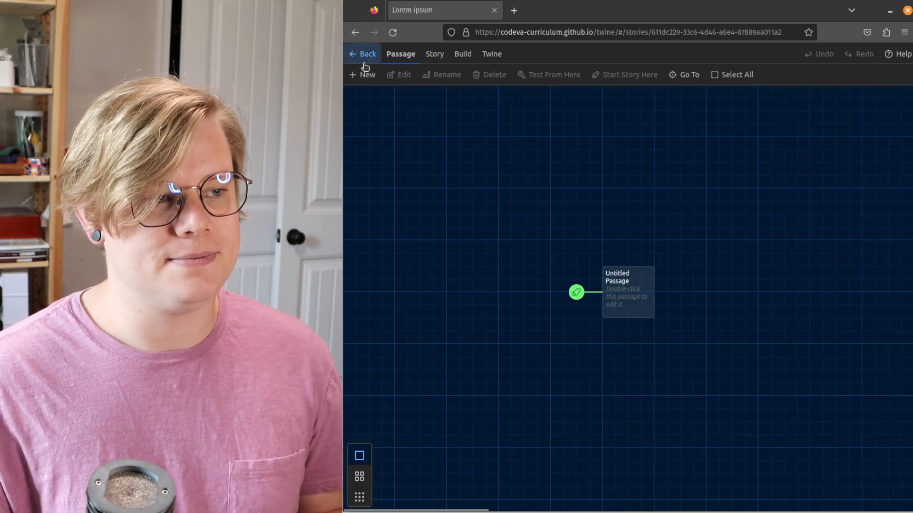
left_click(362, 54)
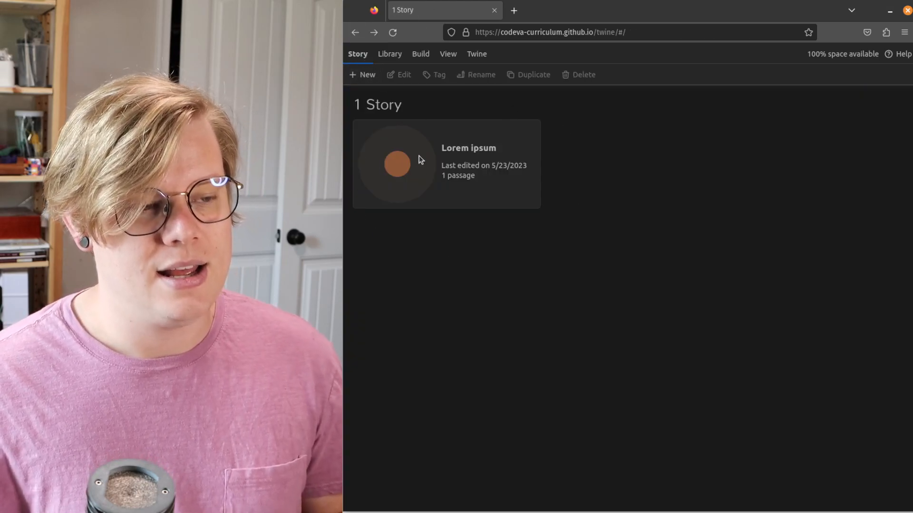
Step: Select the 'Lorem ipsum' story card in the library
left_click(446, 162)
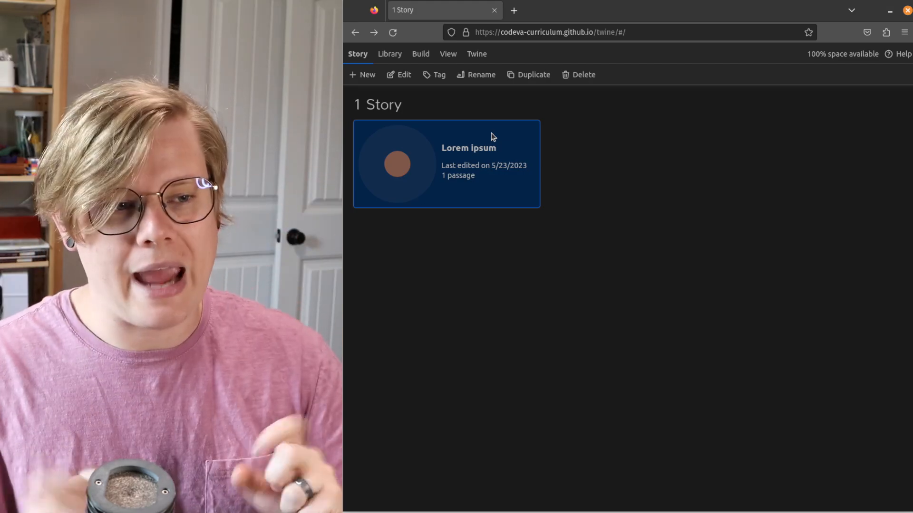
mouse_move(463, 160)
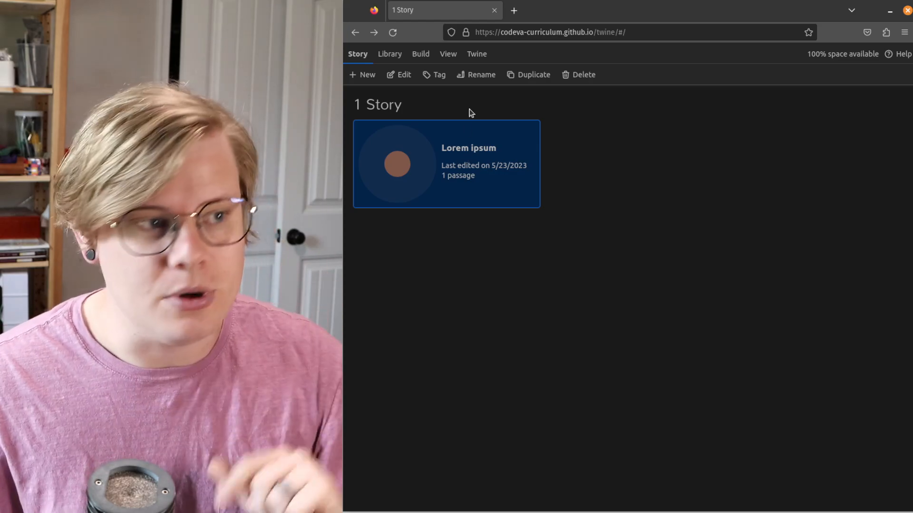
Step: Publish 'Lorem ipsum' to a file via Build, then start deleting the story
left_click(420, 53)
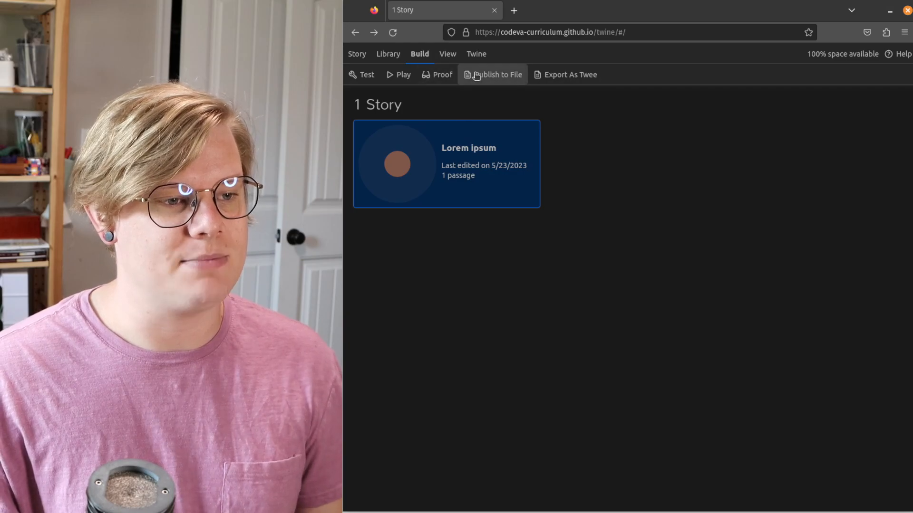
left_click(497, 75)
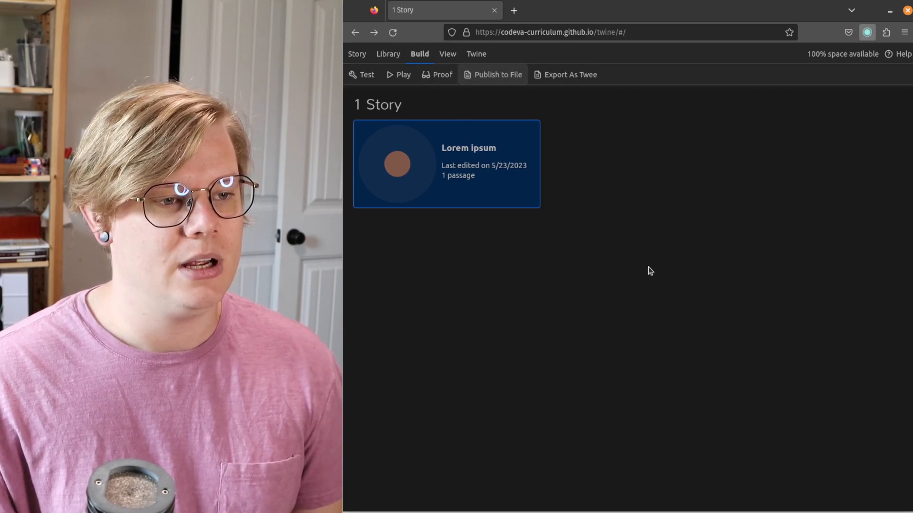
left_click(493, 74)
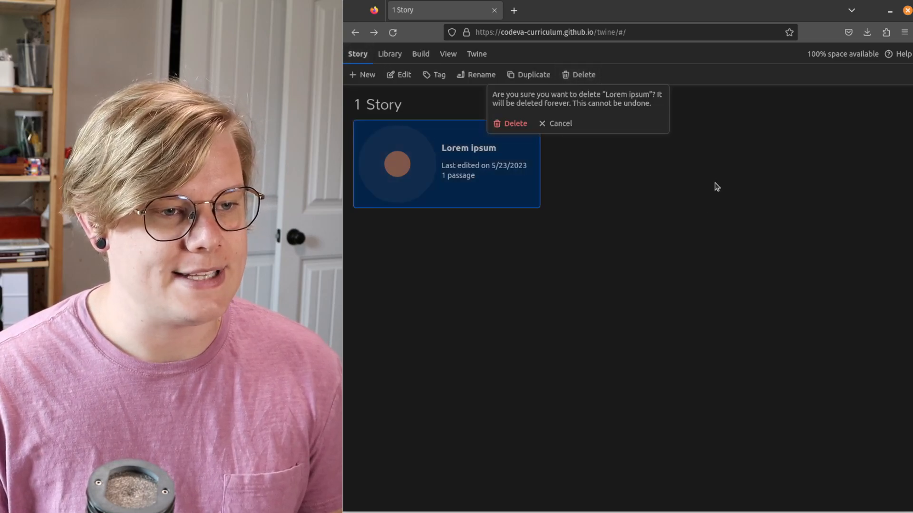
Step: Confirm deleting 'Lorem ipsum', then re-import it from the published file
left_click(509, 124)
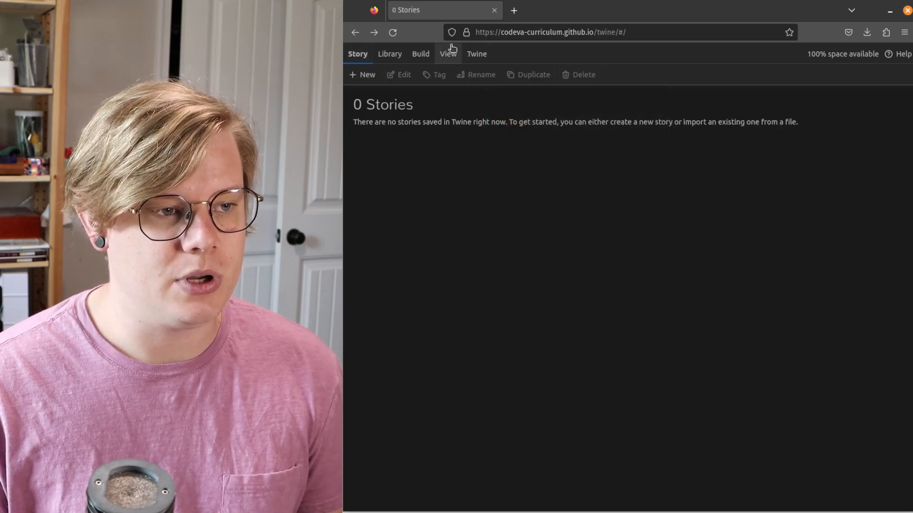
left_click(389, 54)
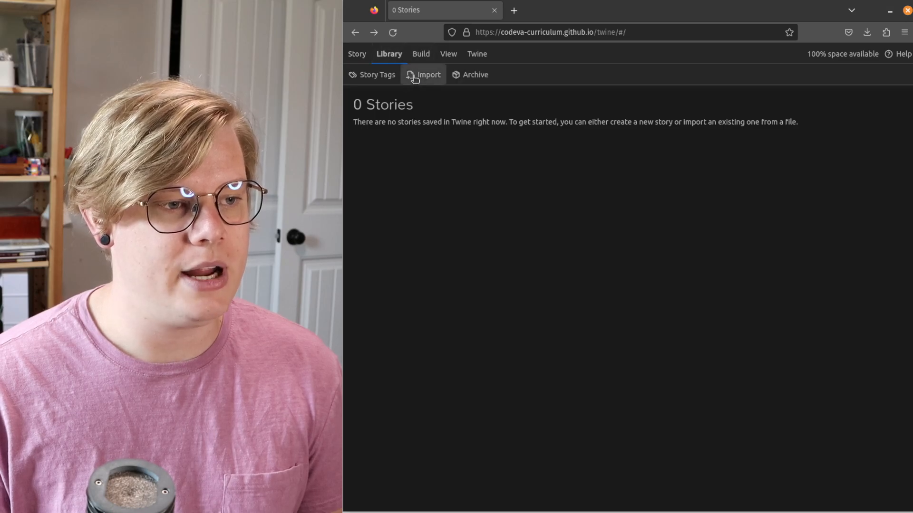
left_click(428, 75)
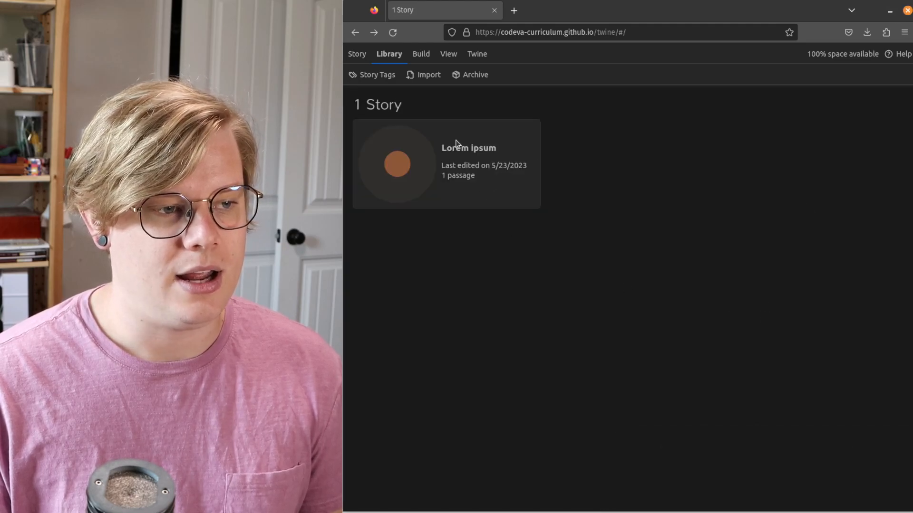
Step: Select the re-imported 'Lorem ipsum' and permanently delete it, leaving 0 stories
left_click(357, 53)
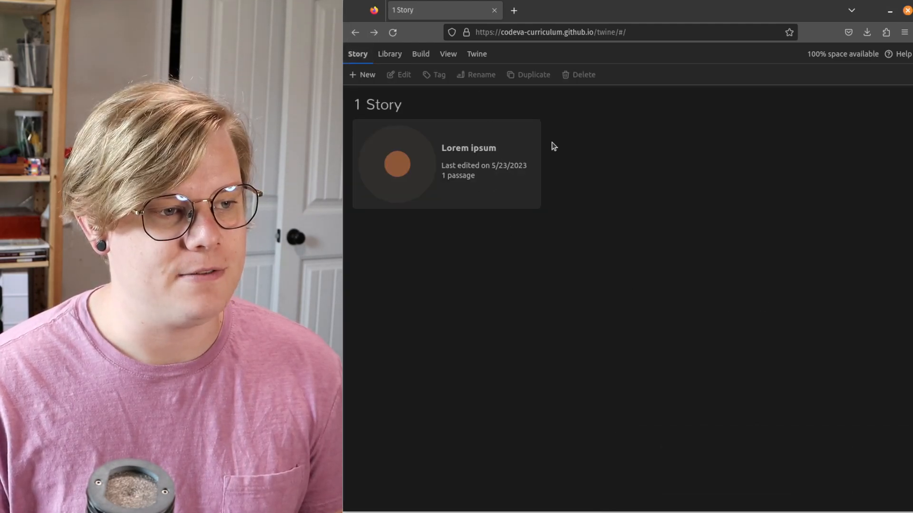
left_click(445, 163)
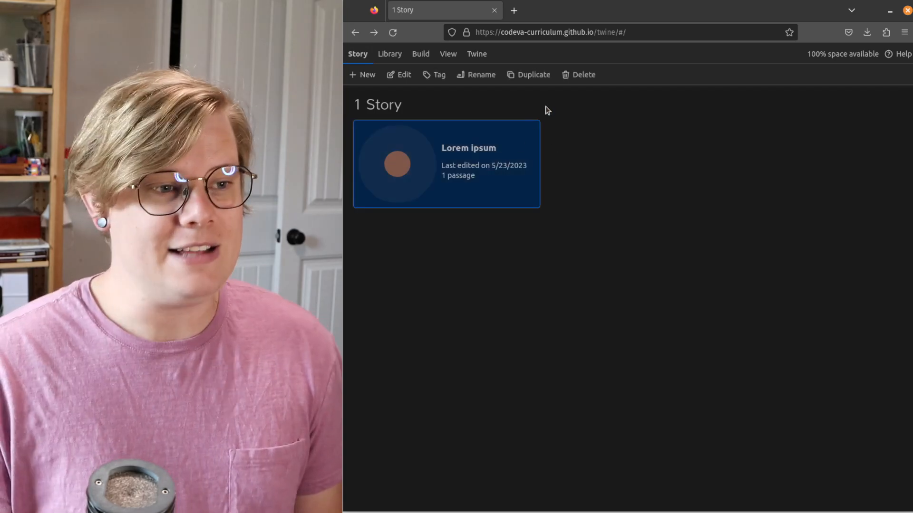
left_click(582, 74)
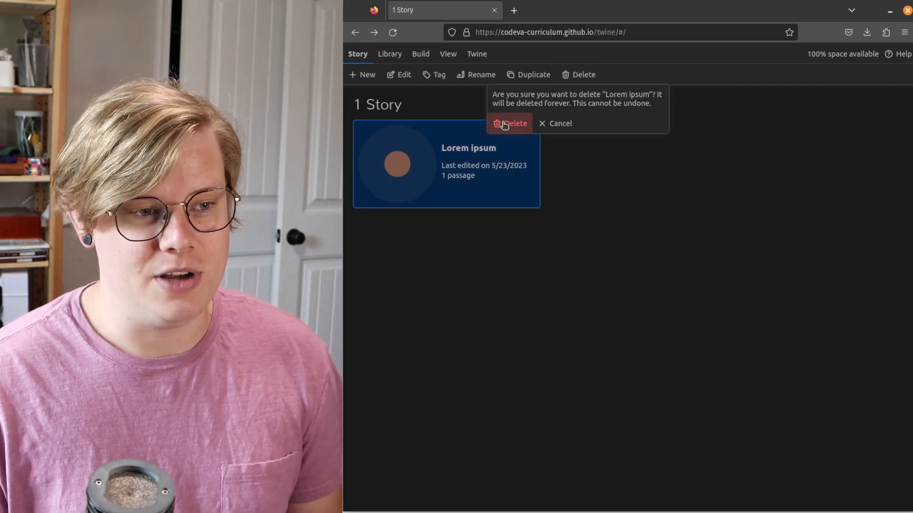
left_click(511, 124)
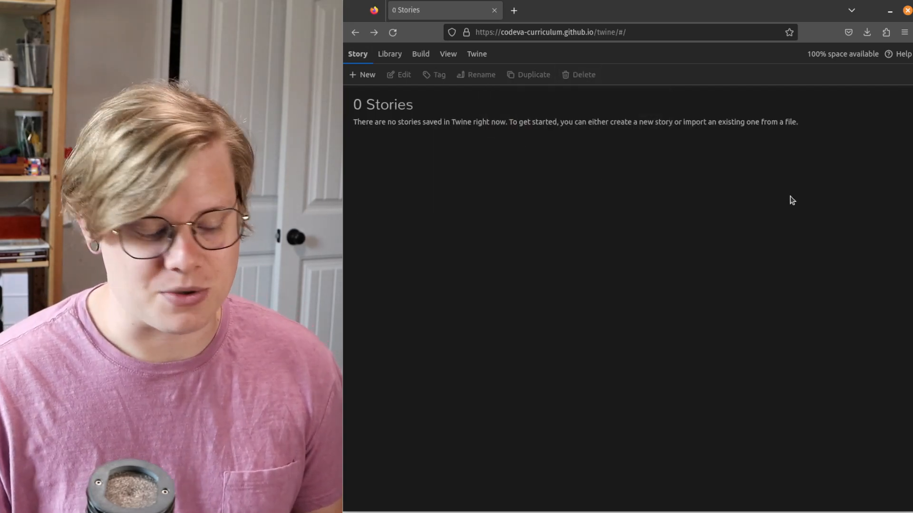